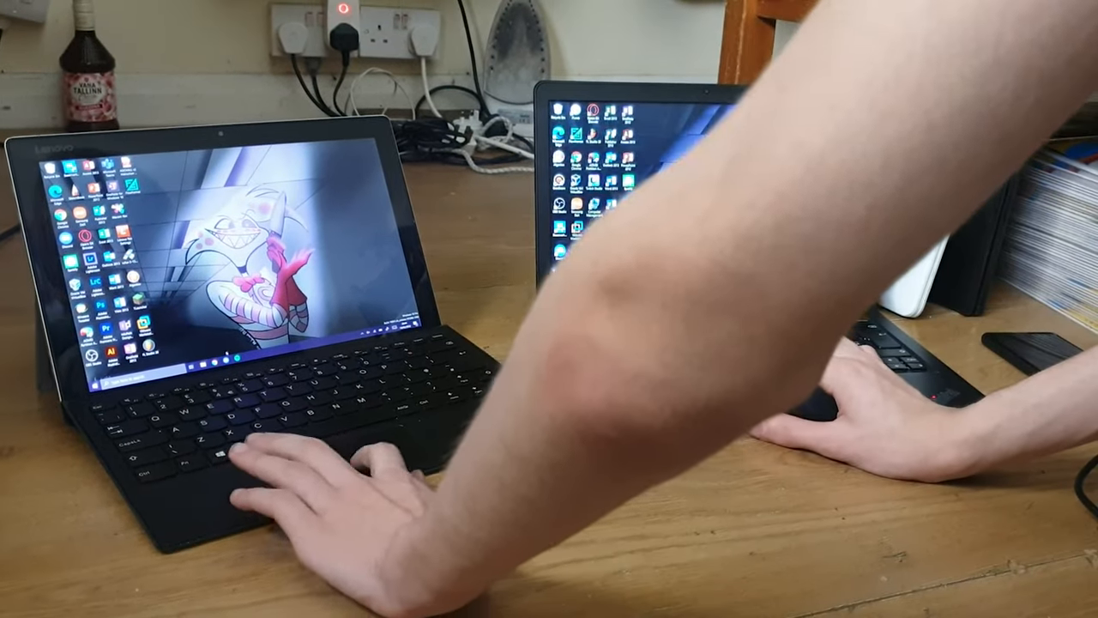
# - Bring up the Start menu's app list and tiles on both laptops with the Windows key
pyautogui.press('Win')
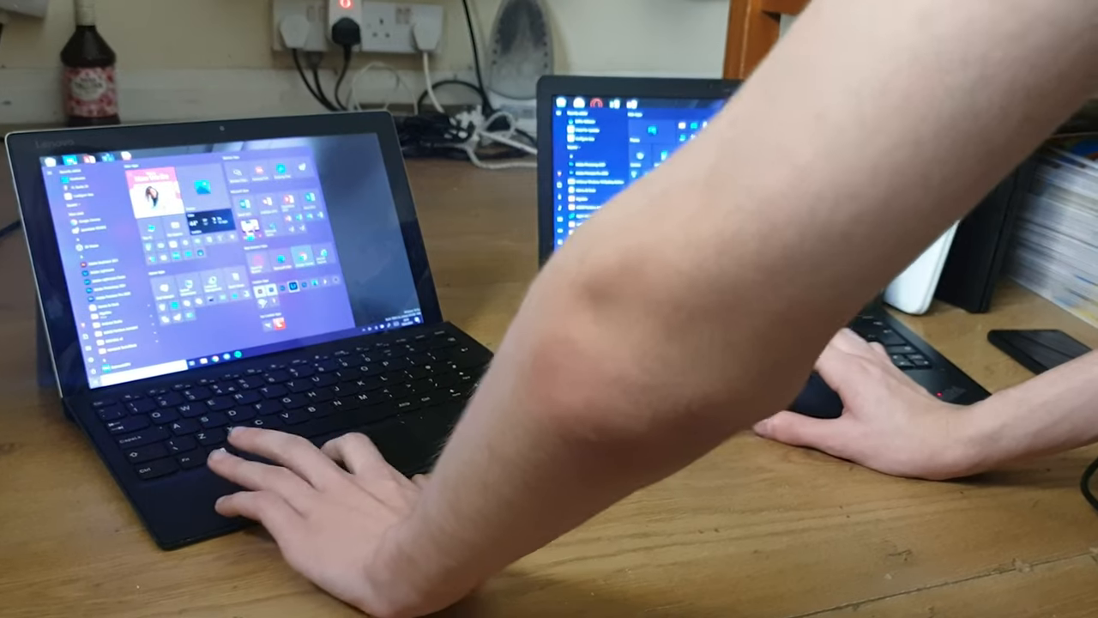